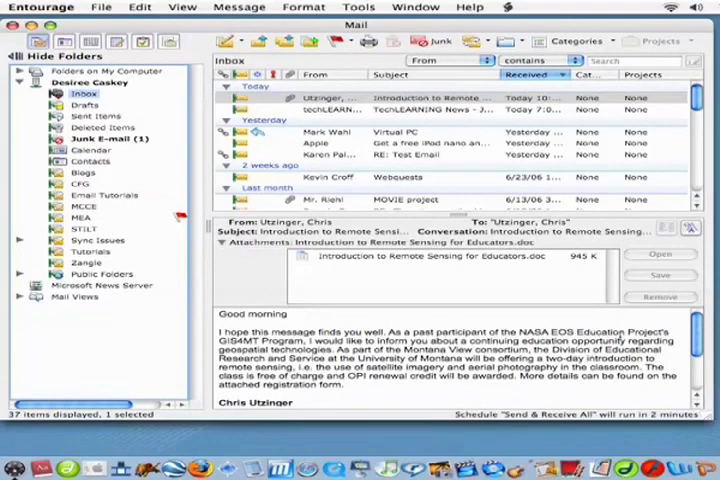
mouse_move(570, 310)
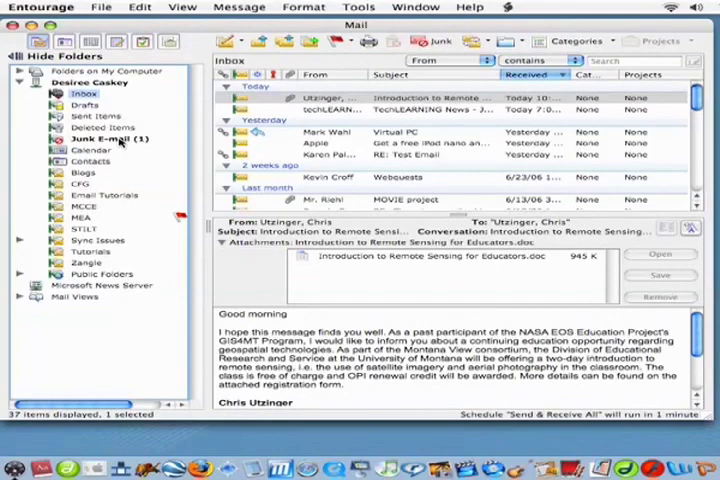
- View the caught course-document message from the home address in the Junk E-mail folder
left_click(100, 138)
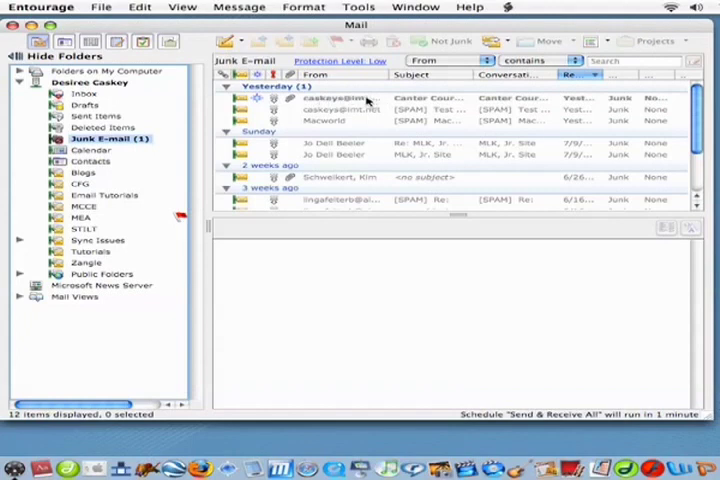
left_click(360, 98)
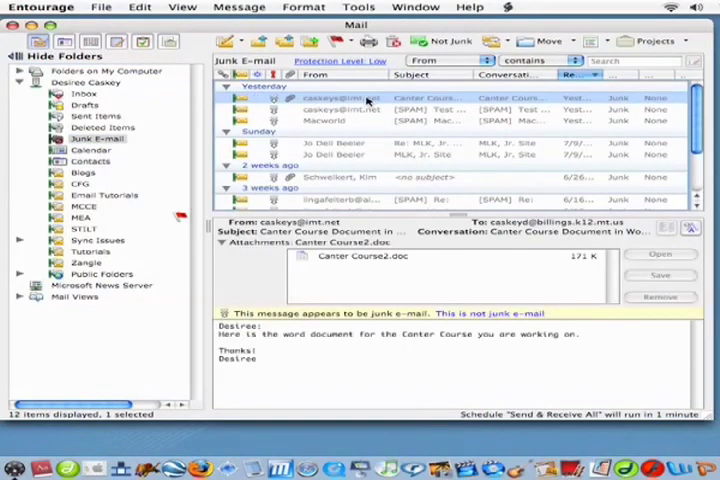
mouse_move(448, 40)
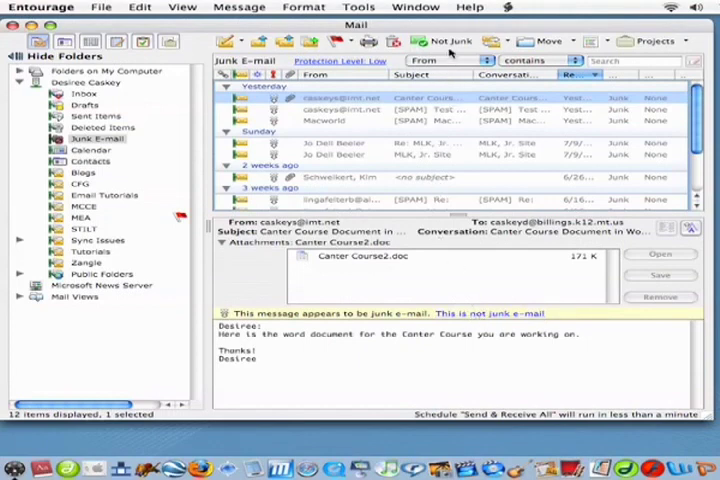
- Mark the message as not junk and choose to add its sender to the Address Book
left_click(440, 40)
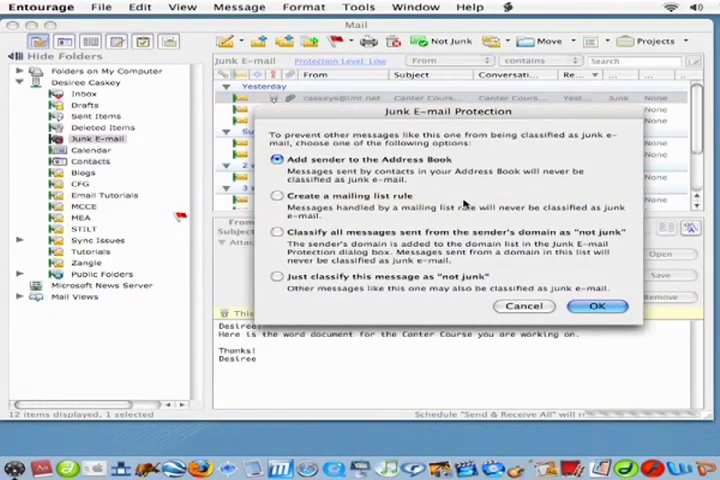
left_click(596, 306)
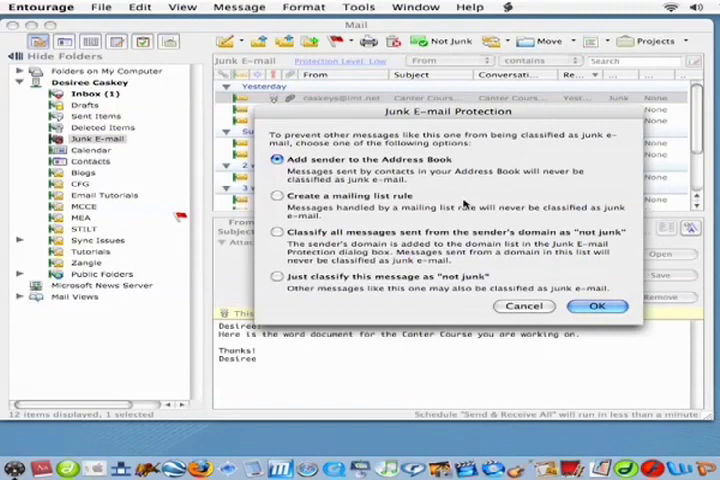
mouse_move(384, 188)
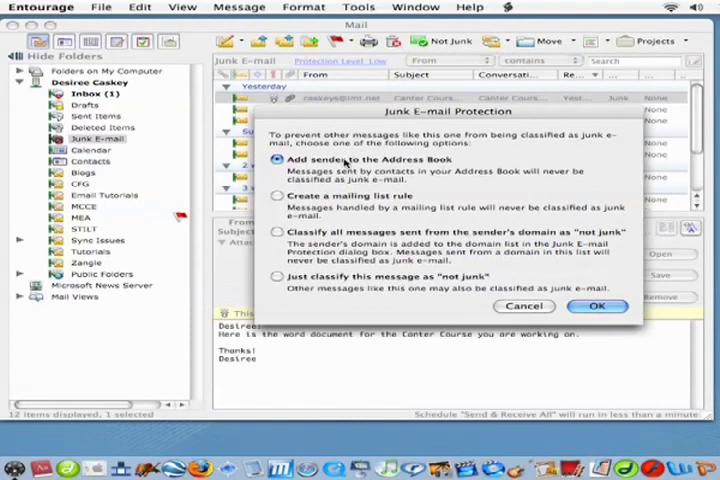
mouse_move(616, 264)
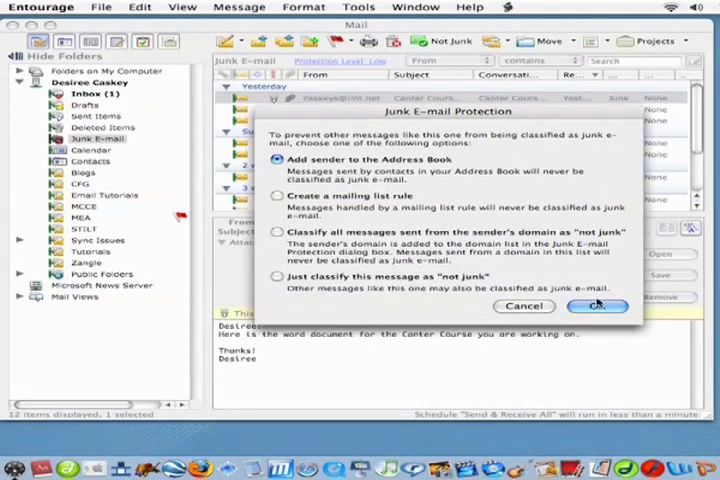
- Confirm the protection choice and enter 'Desiree' as the new contact's first name
left_click(596, 306)
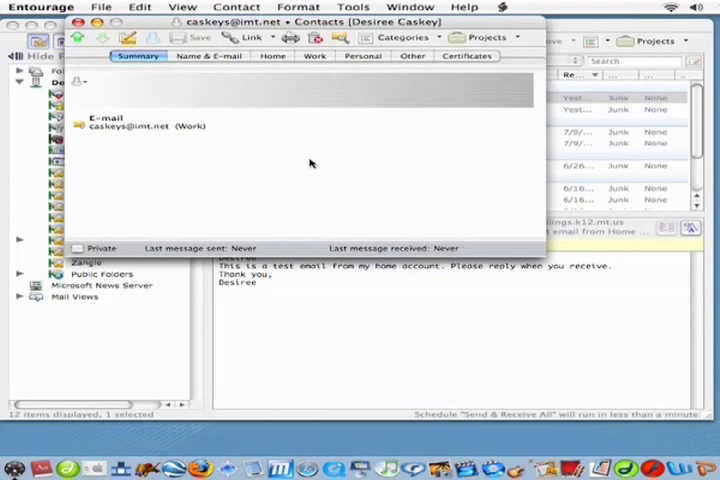
left_click(204, 56)
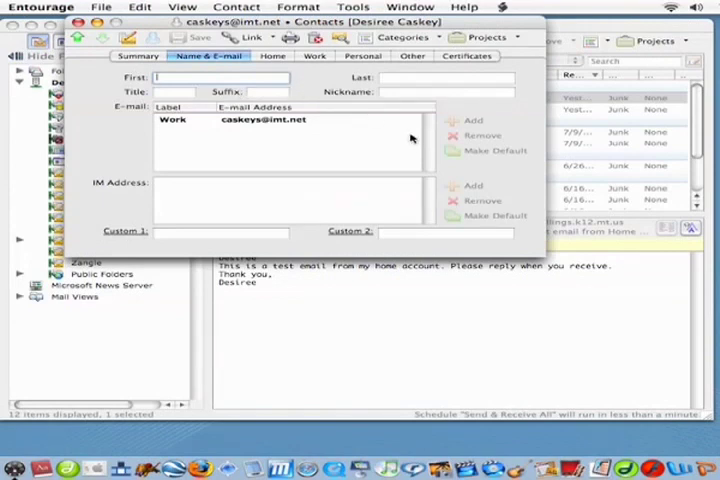
type("Desiree")
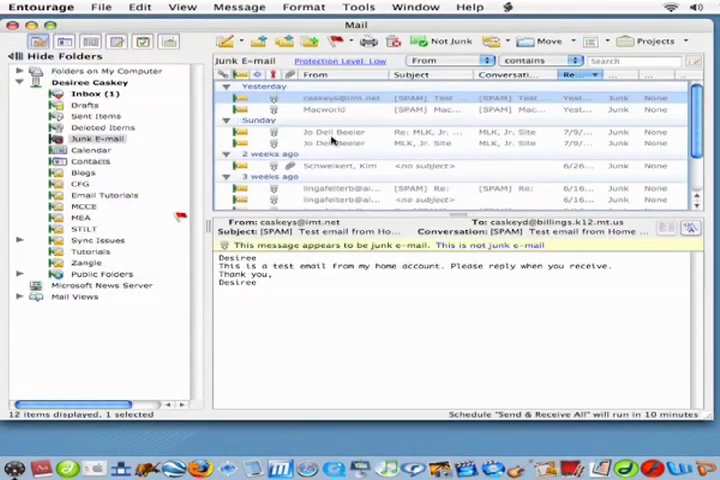
mouse_move(330, 132)
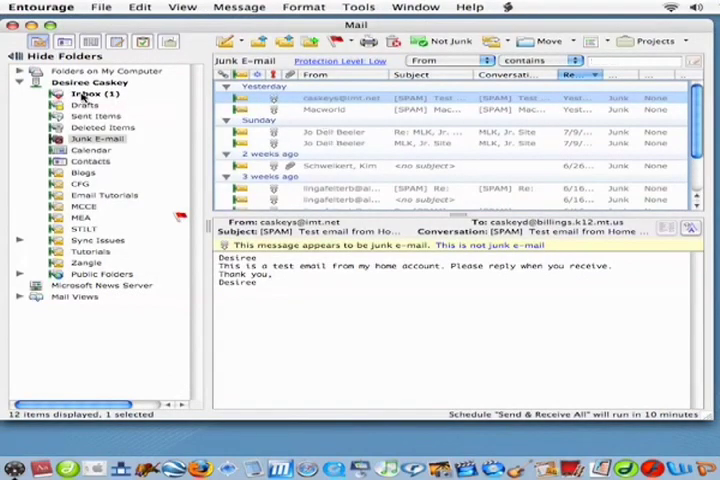
- Return to the Inbox after saving the sender's contact
left_click(84, 92)
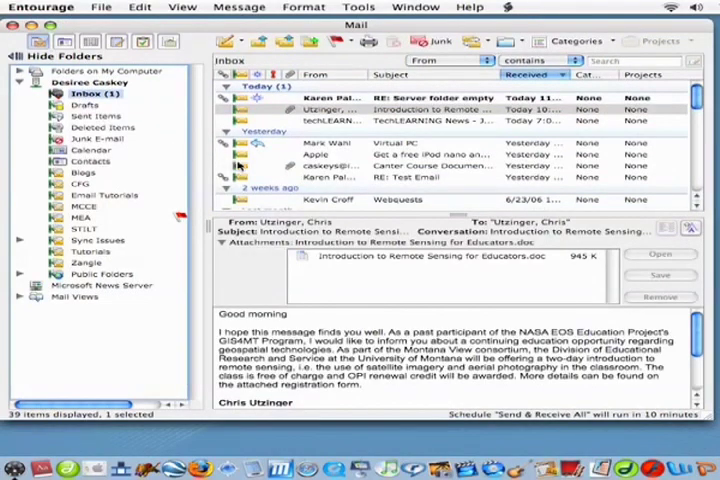